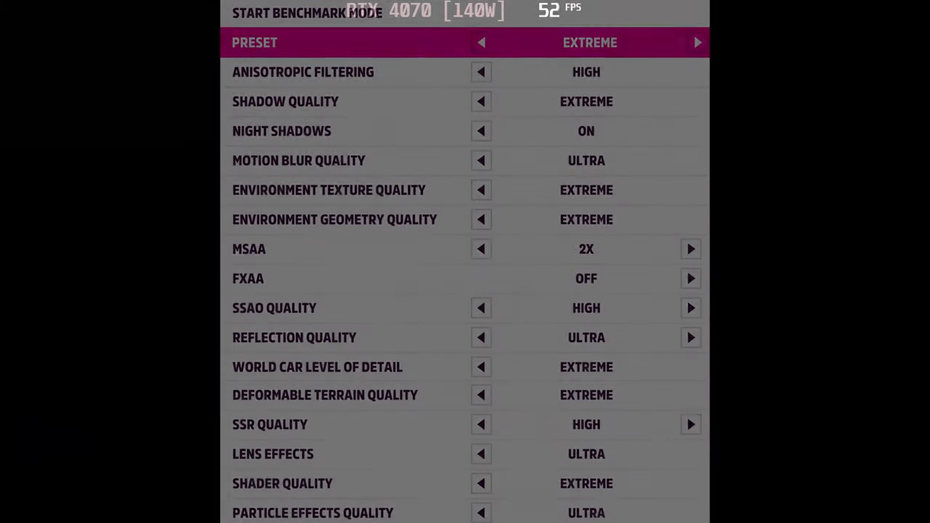
Run the Forza Horizon 5 benchmark at the Extreme preset, reaching 52 FPS on the RTX 4070
{"action": "left_click", "coordinate": [305, 13]}
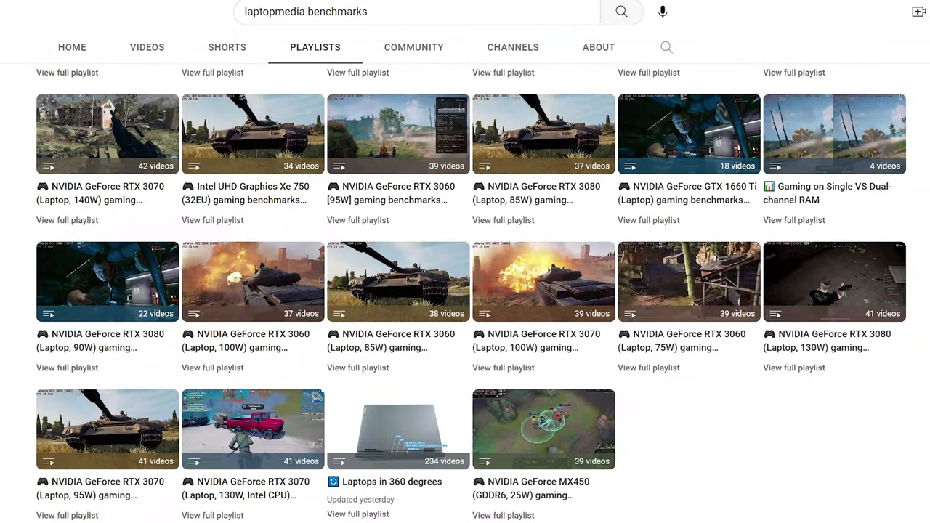
Scroll the LaptopMedia Benchmarks playlists and open the MSI Center fan settings video
{"action": "scroll", "scroll_direction": "down", "scroll_amount": 3}
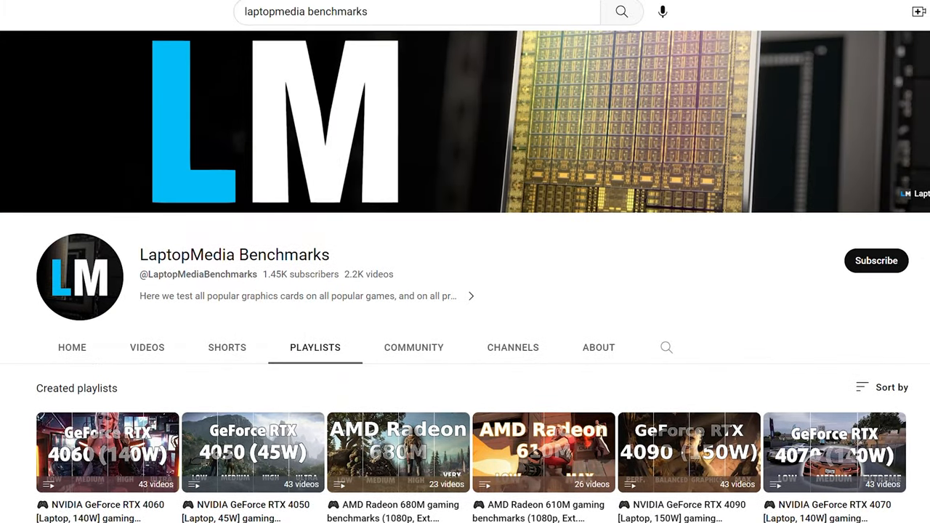
{"action": "left_click", "coordinate": [875, 261]}
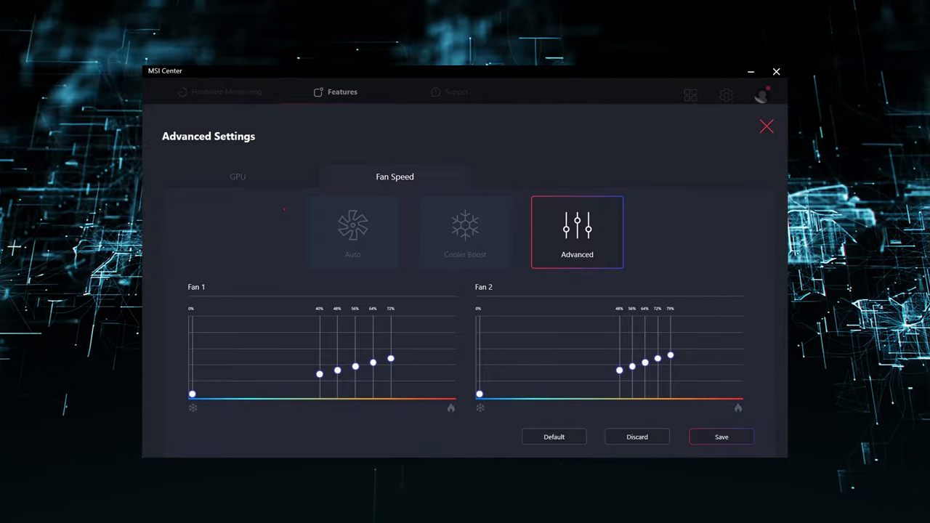
Select Advanced fan mode in MSI Center with custom Fan 1 and Fan 2 curves
{"action": "left_click", "coordinate": [766, 125]}
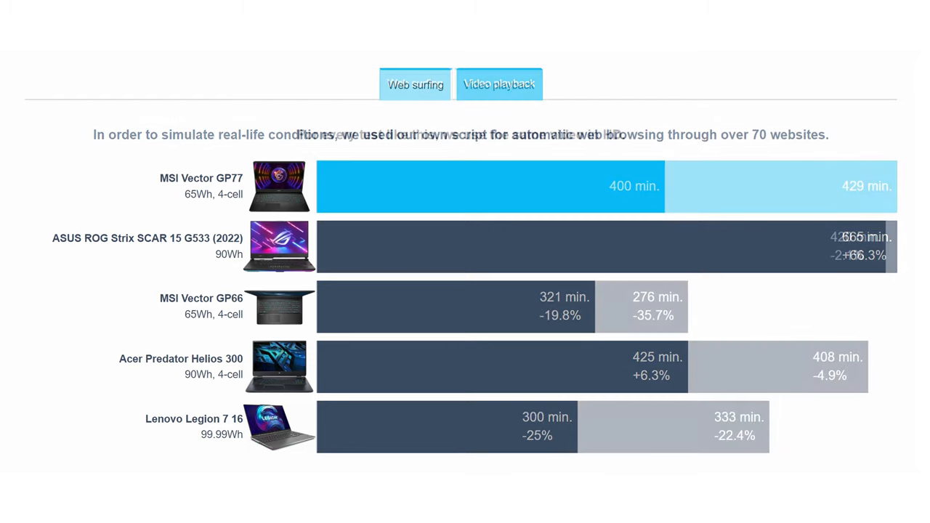
Show the Web surfing battery chart with the MSI Vector GP77 at 400 minutes
{"action": "left_click", "coordinate": [499, 84]}
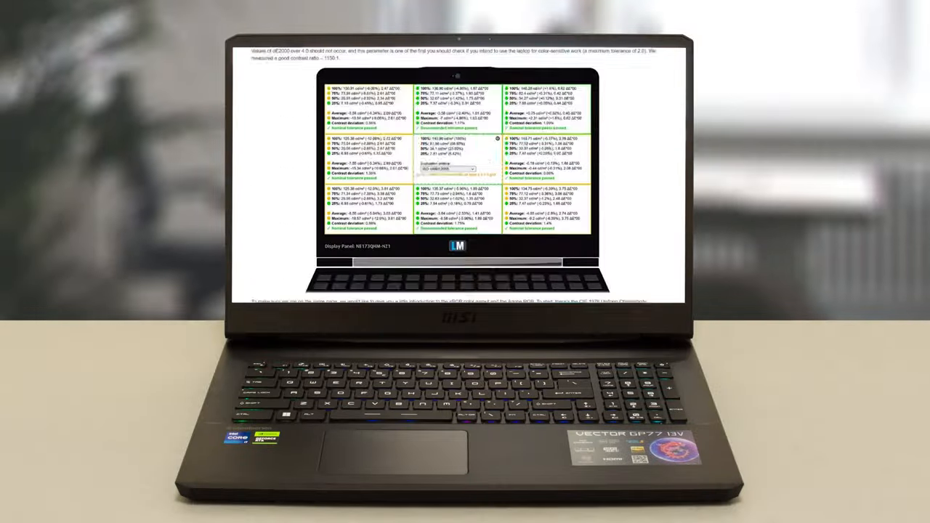
Scroll to the Borderlands 3 and Shadow of the Tomb Raider RTX 4070 frame-rate tables
{"action": "scroll", "scroll_direction": "down", "scroll_amount": 3}
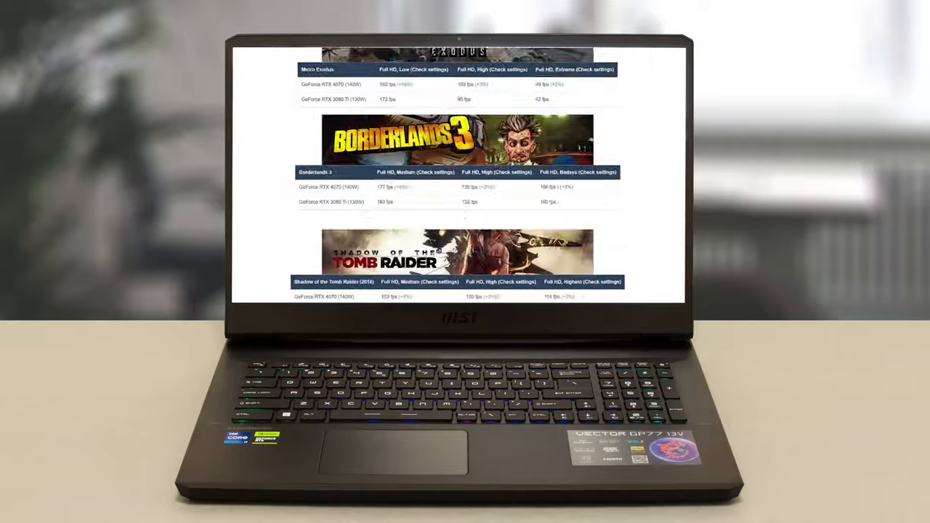